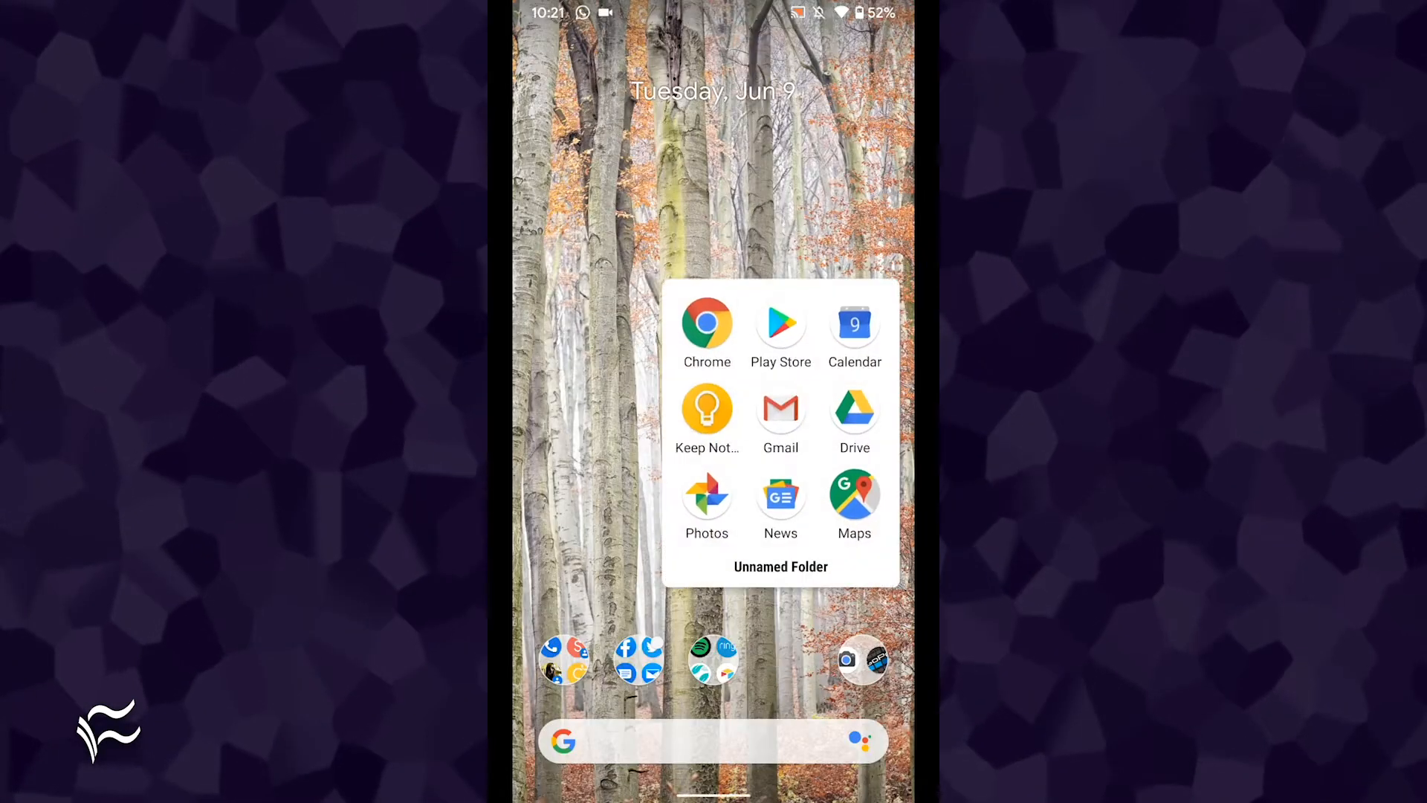
# Open the Play Store and search for "action blocks"
pyautogui.click(780, 323)
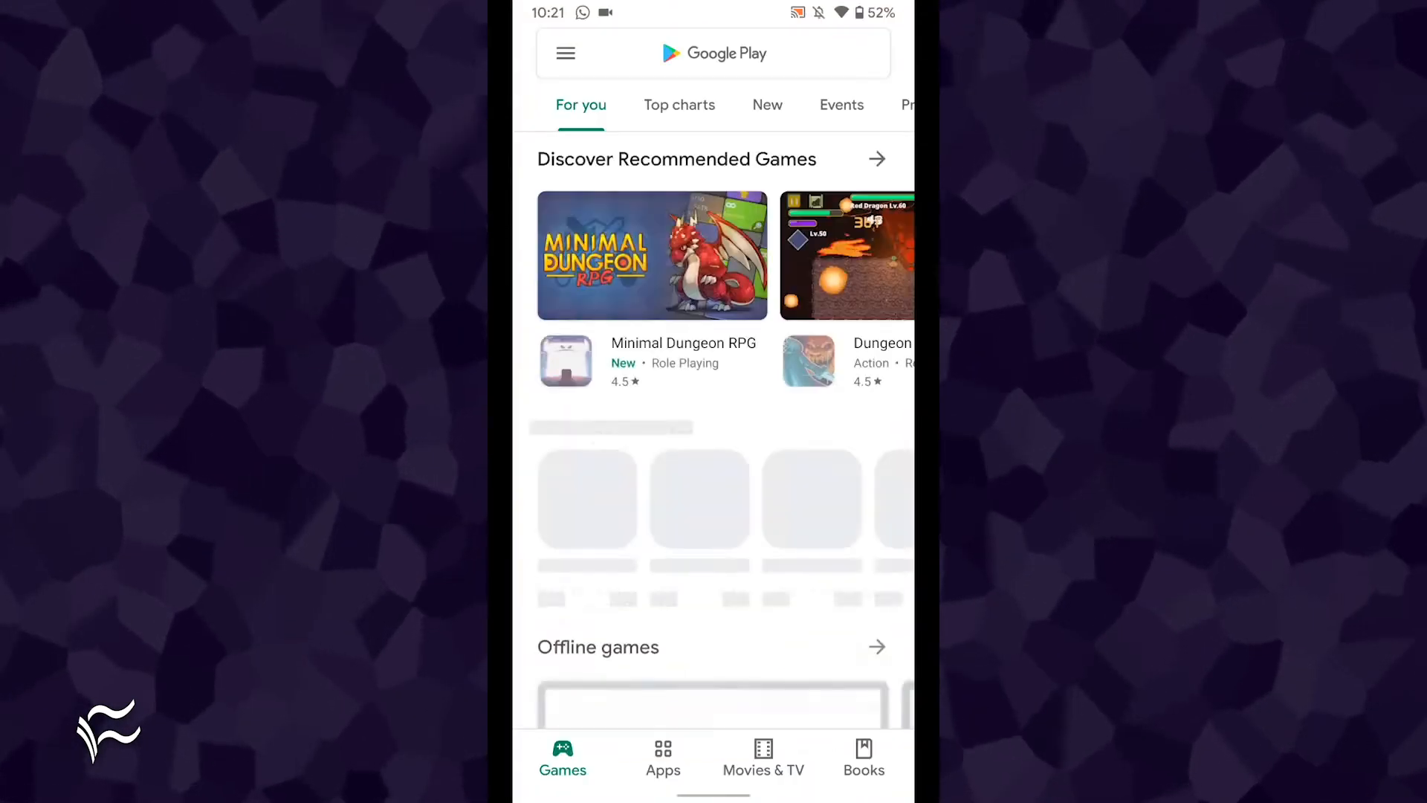
pyautogui.write('action b')
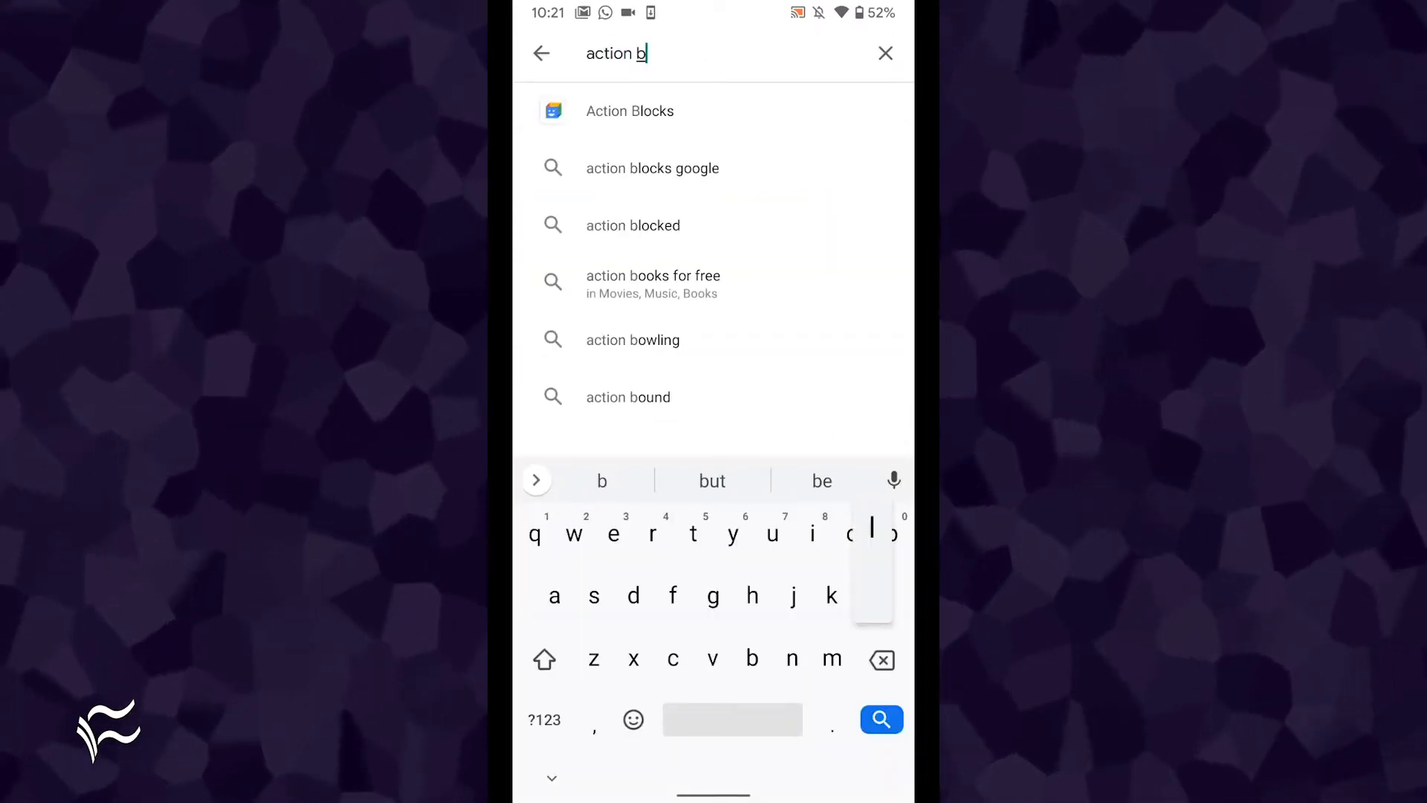
pyautogui.write('locks')
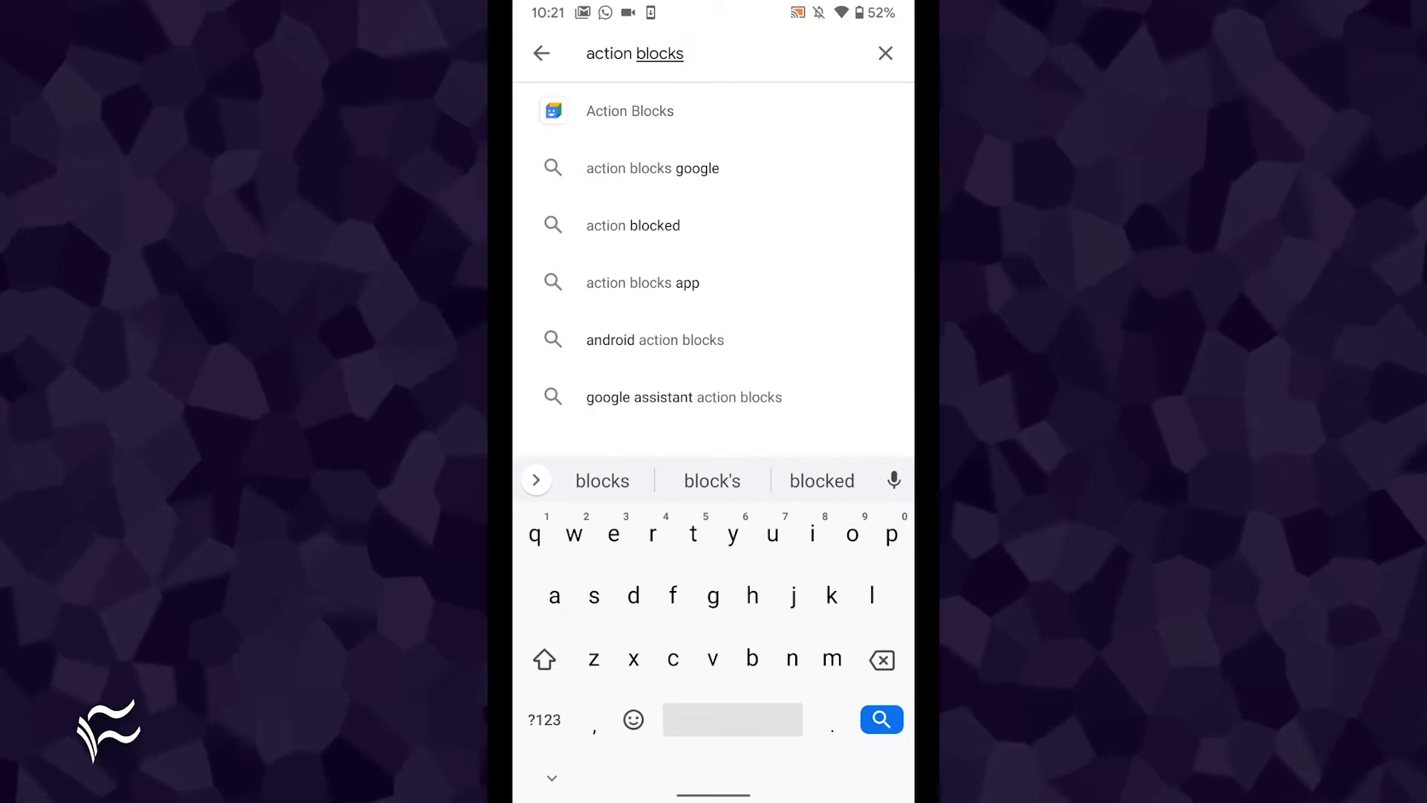
# Install Action Blocks by Google LLC from its listing and launch it
pyautogui.click(629, 110)
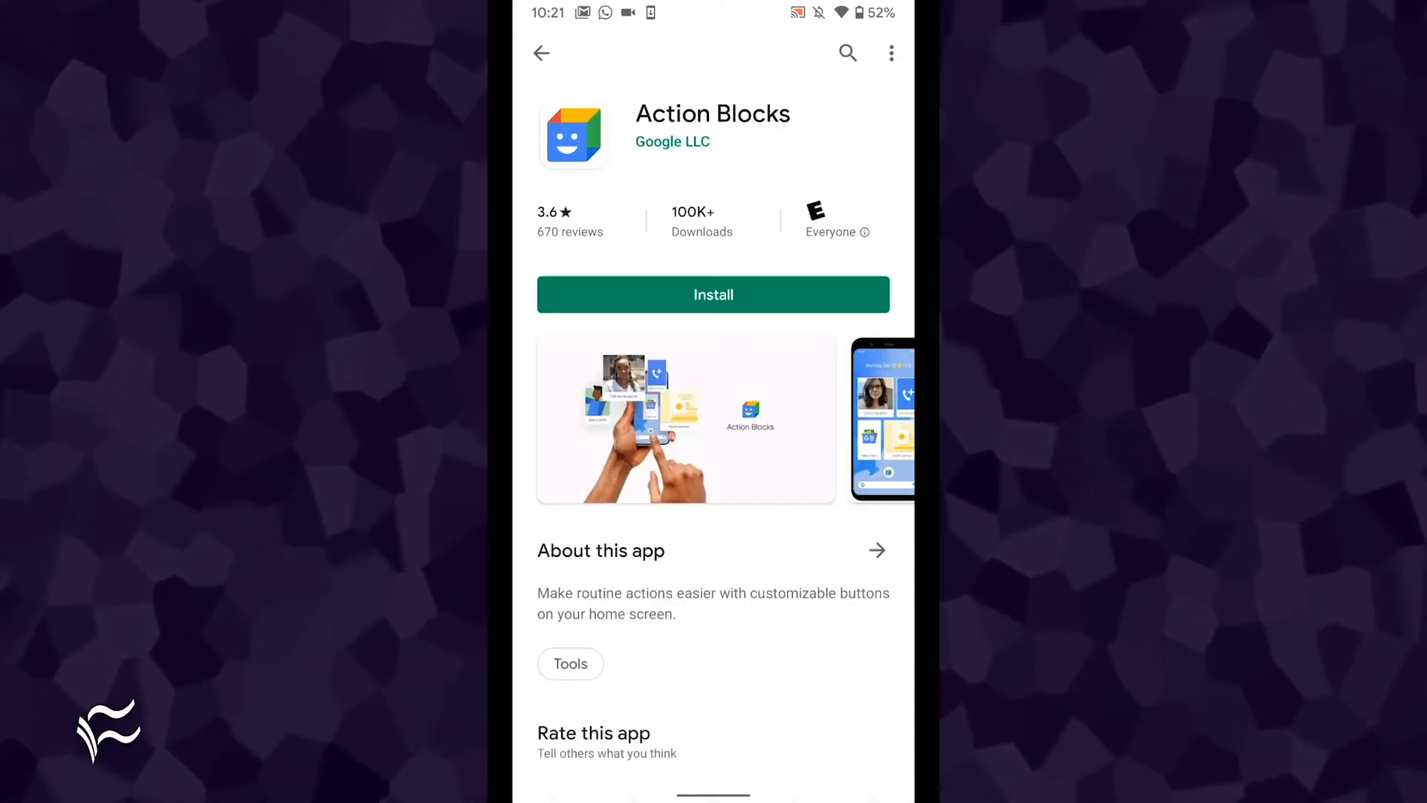
pyautogui.click(713, 295)
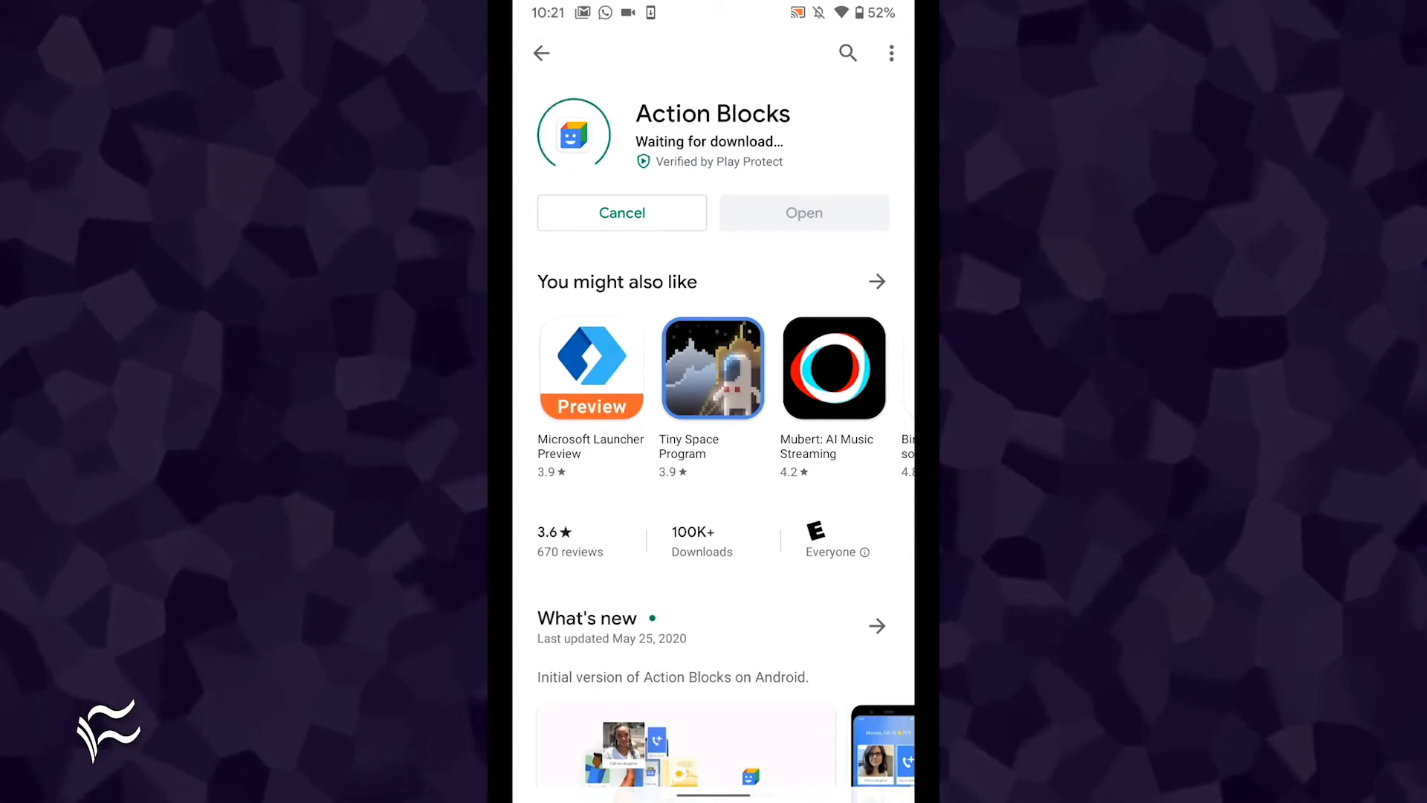
pyautogui.click(804, 211)
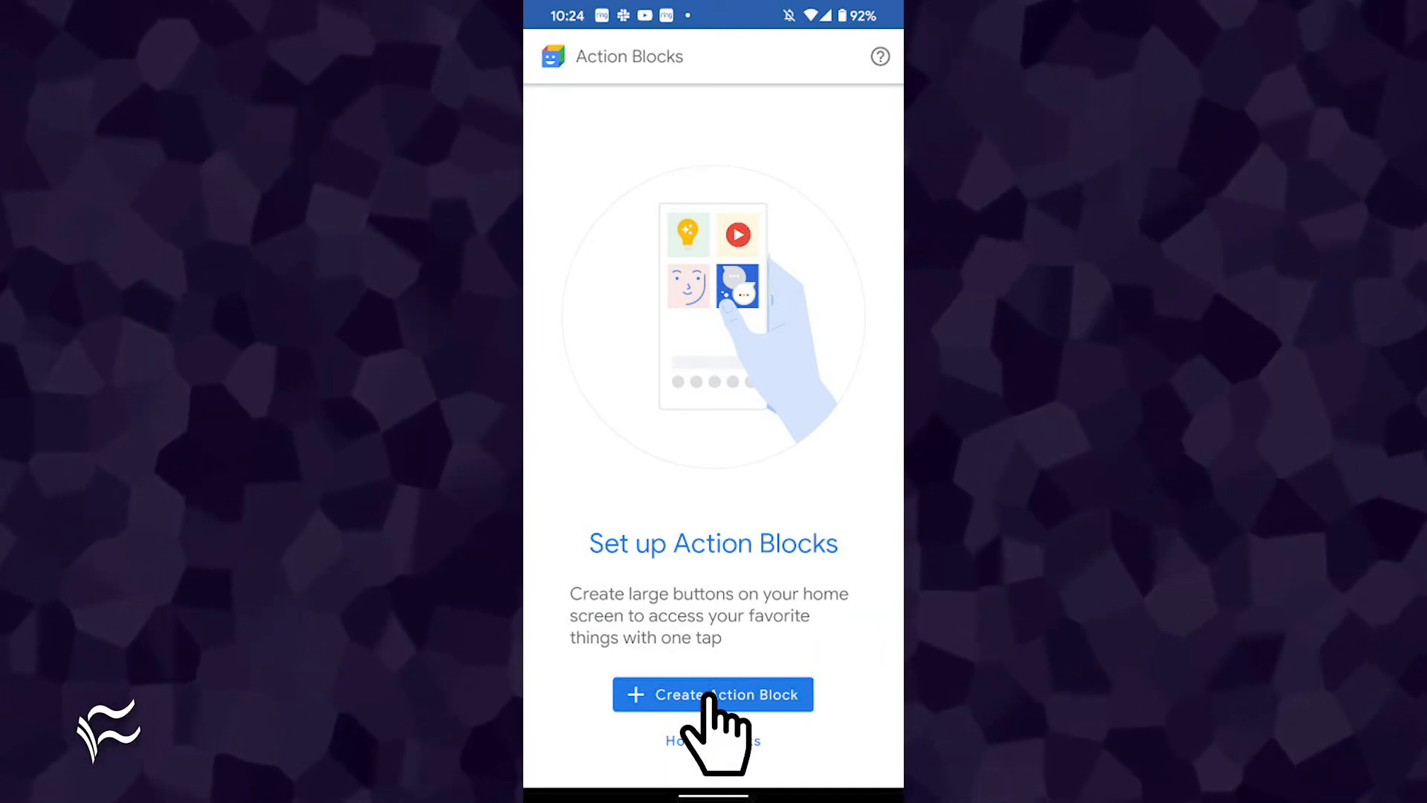
# Start a new Action Block from the setup screen
pyautogui.click(713, 694)
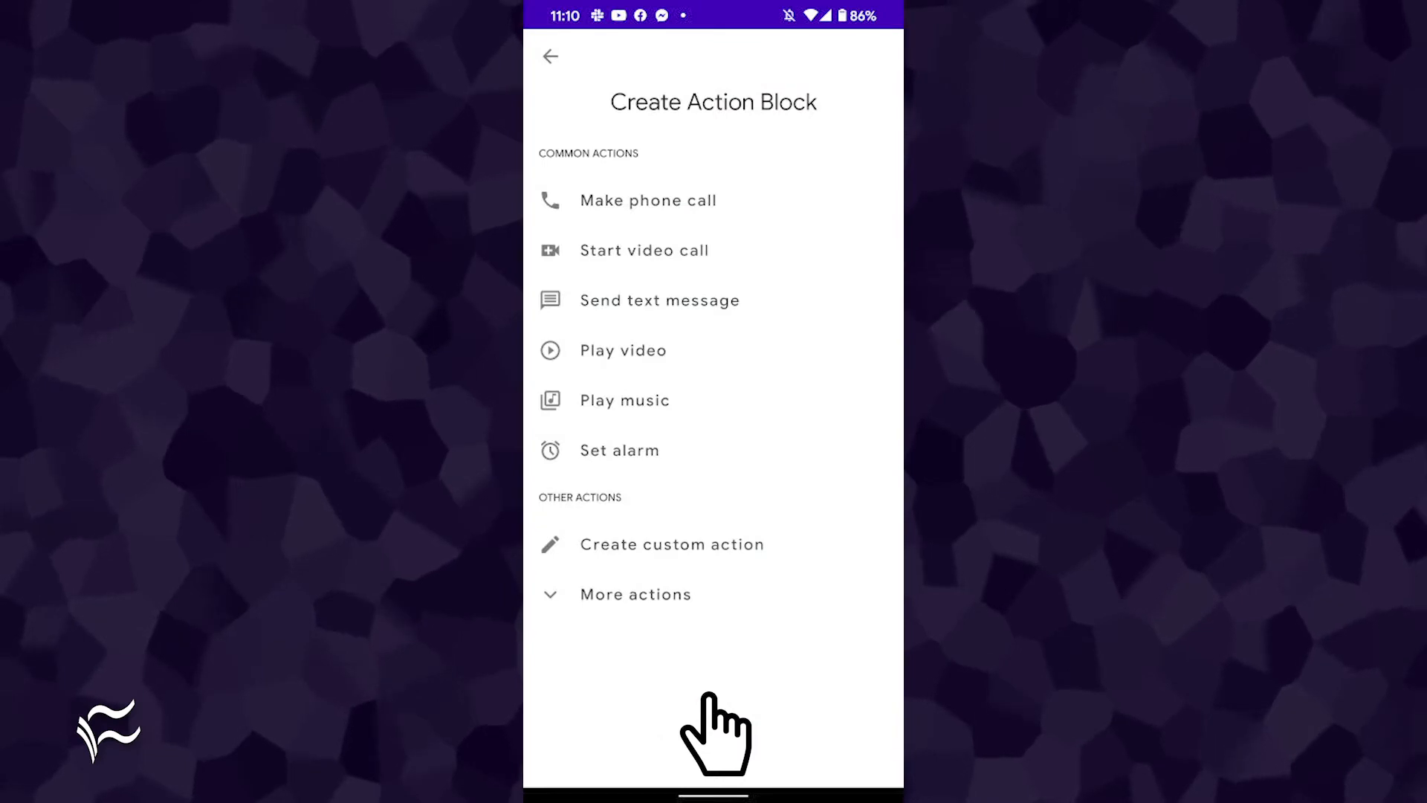
pyautogui.moveTo(605, 150)
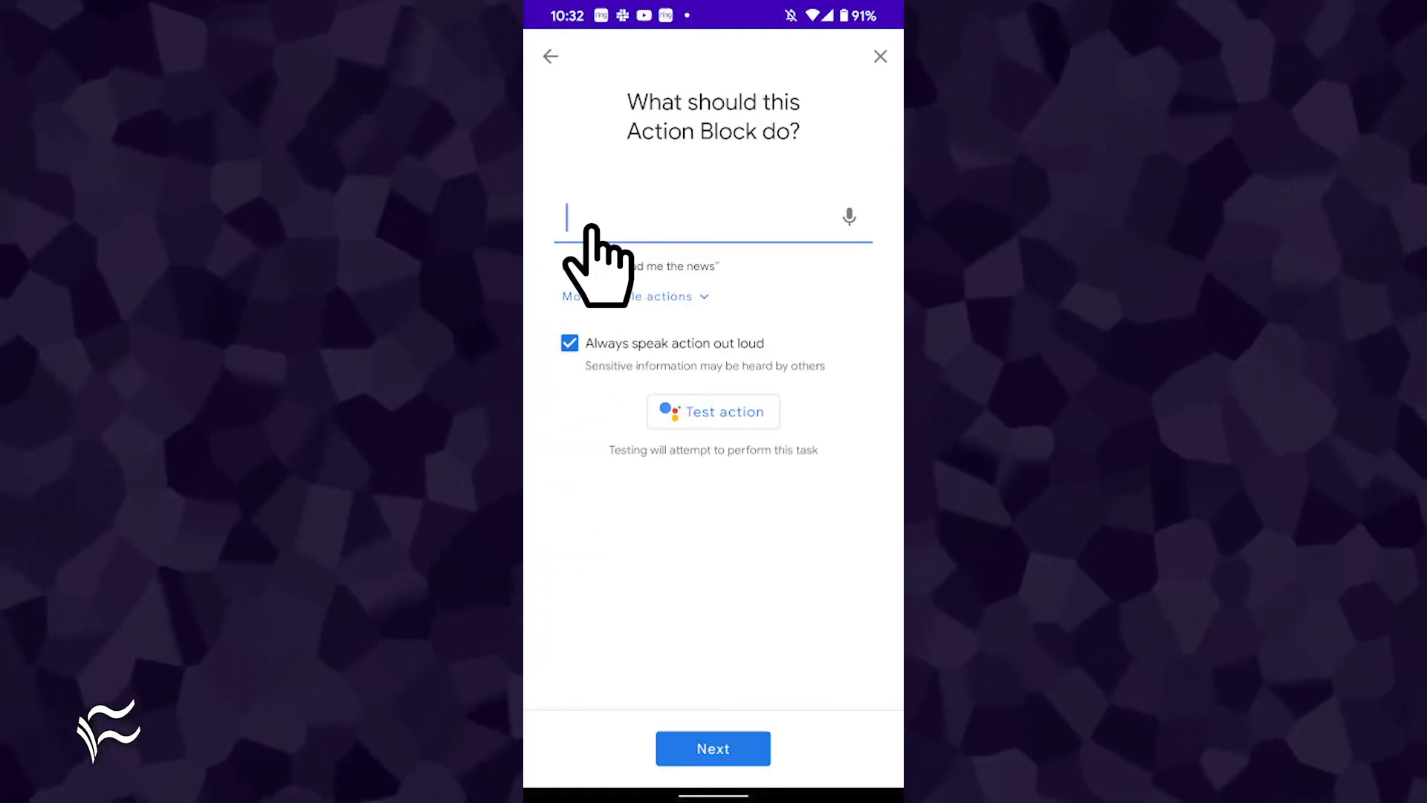
# Create the custom action "read me the latest technology news", test and confirm it, then continue
pyautogui.write('read me the latest technology news')
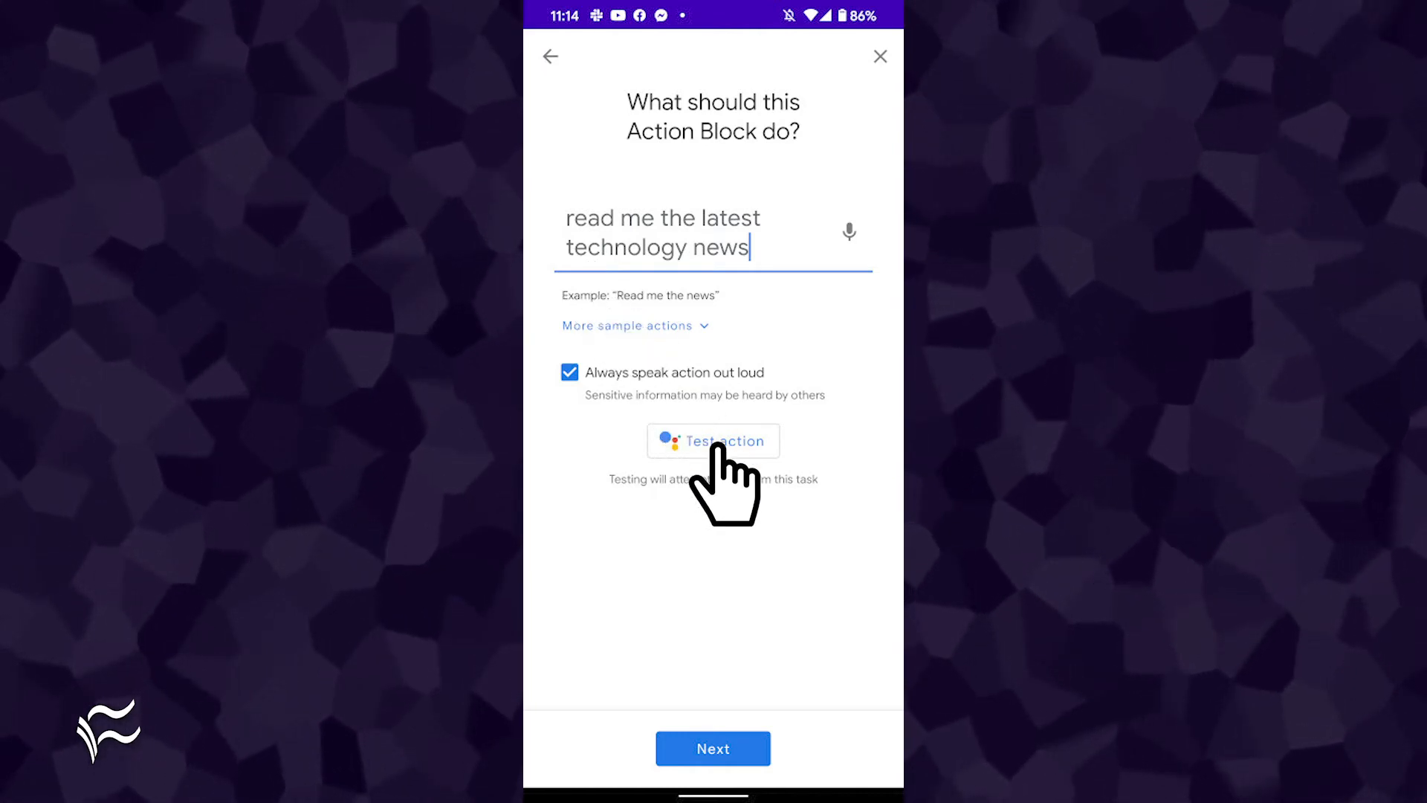
pyautogui.click(712, 441)
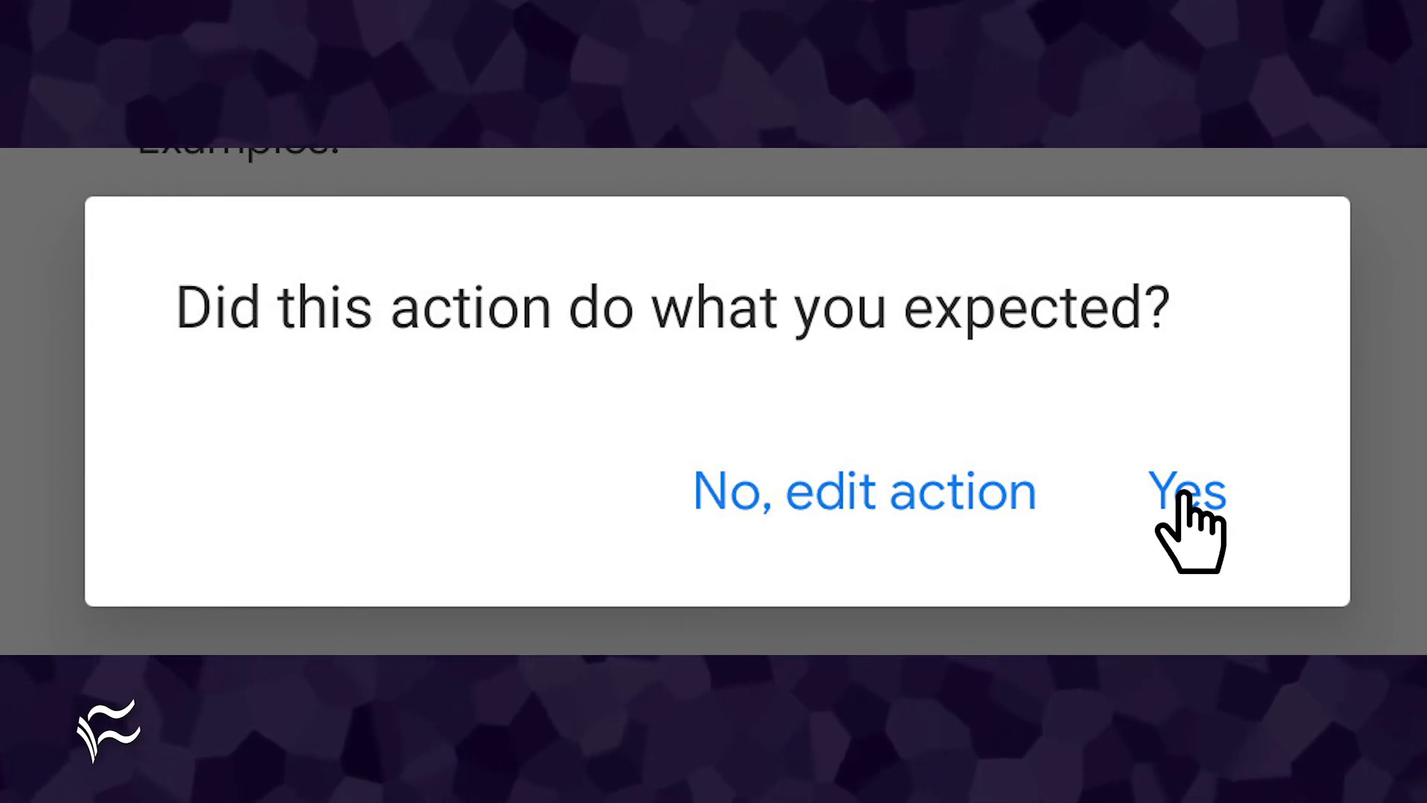
pyautogui.click(1188, 492)
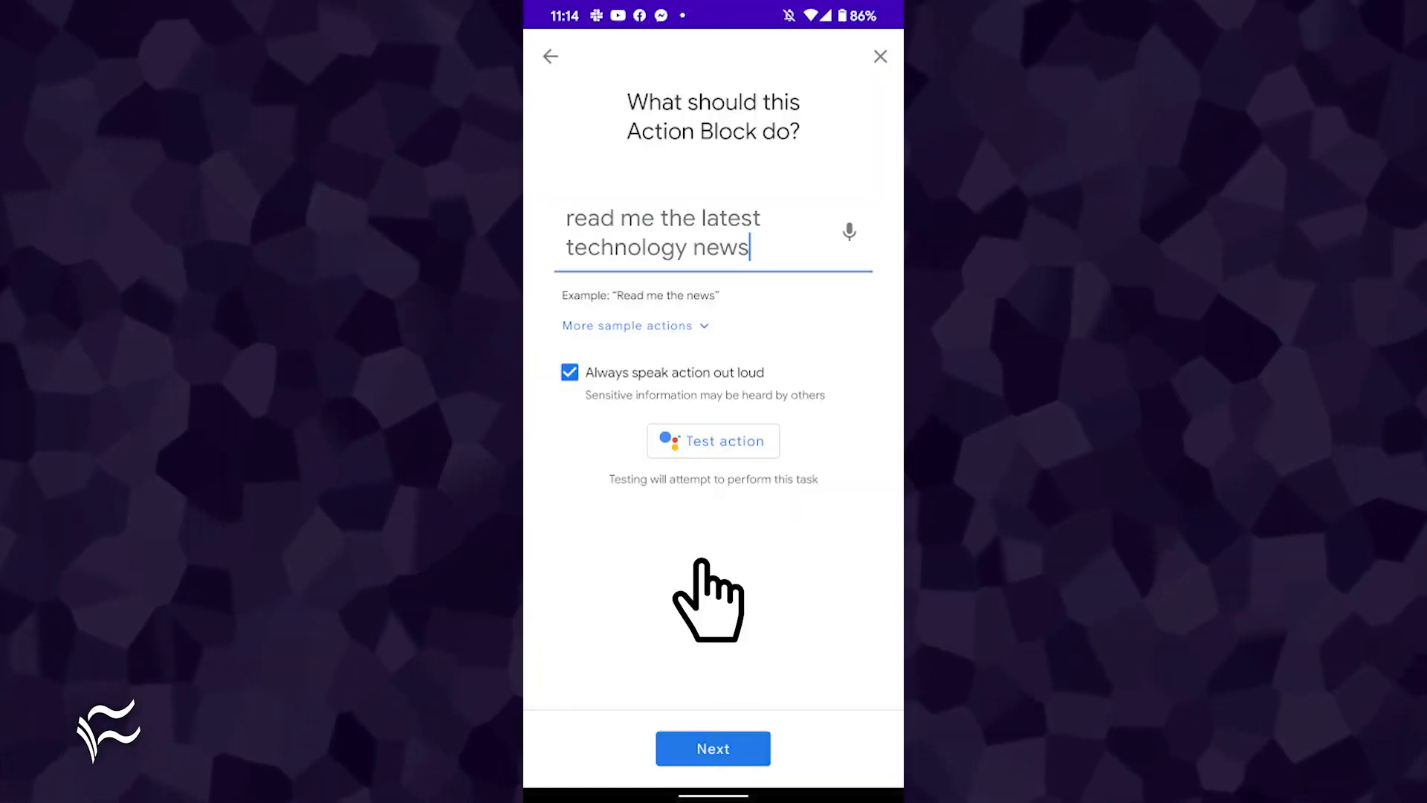
pyautogui.click(714, 748)
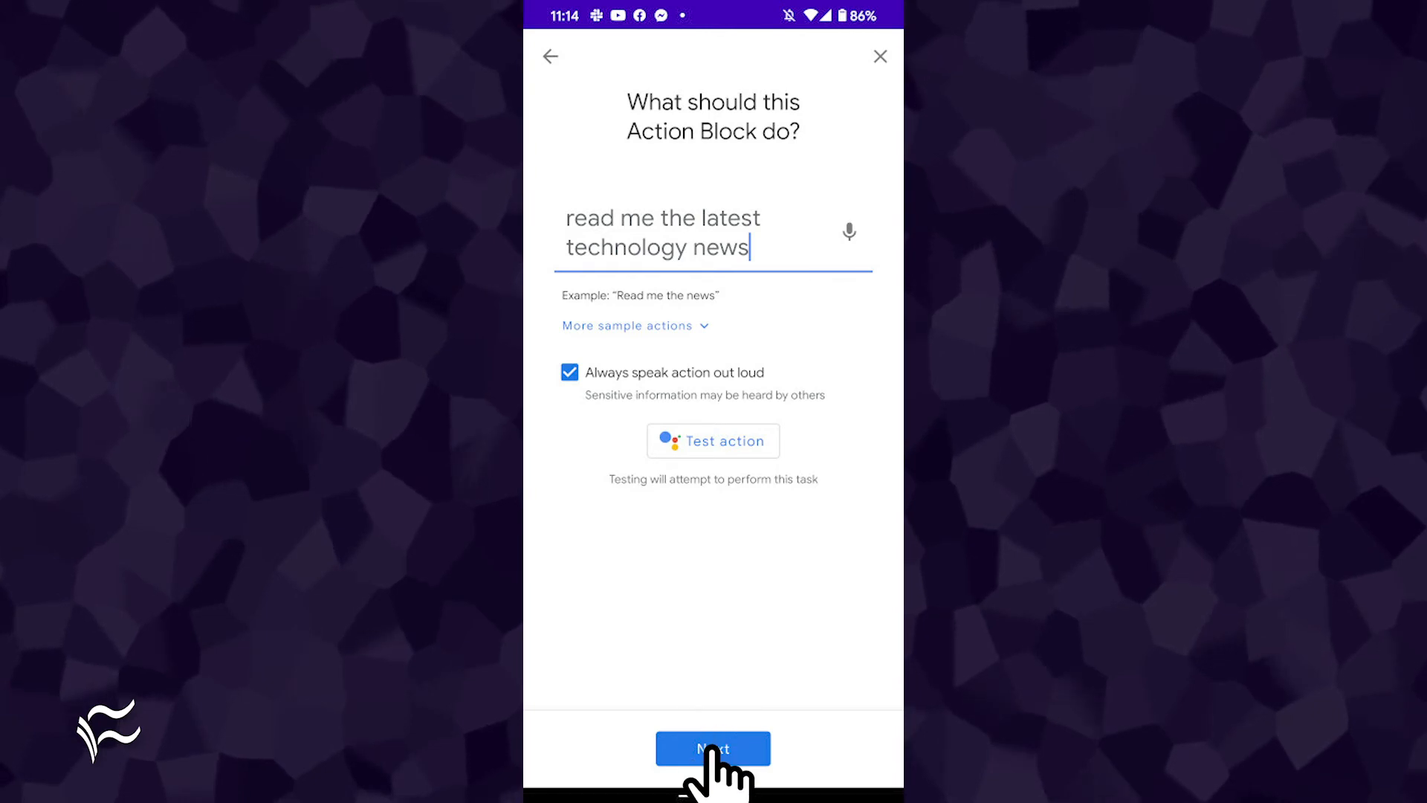
pyautogui.click(713, 748)
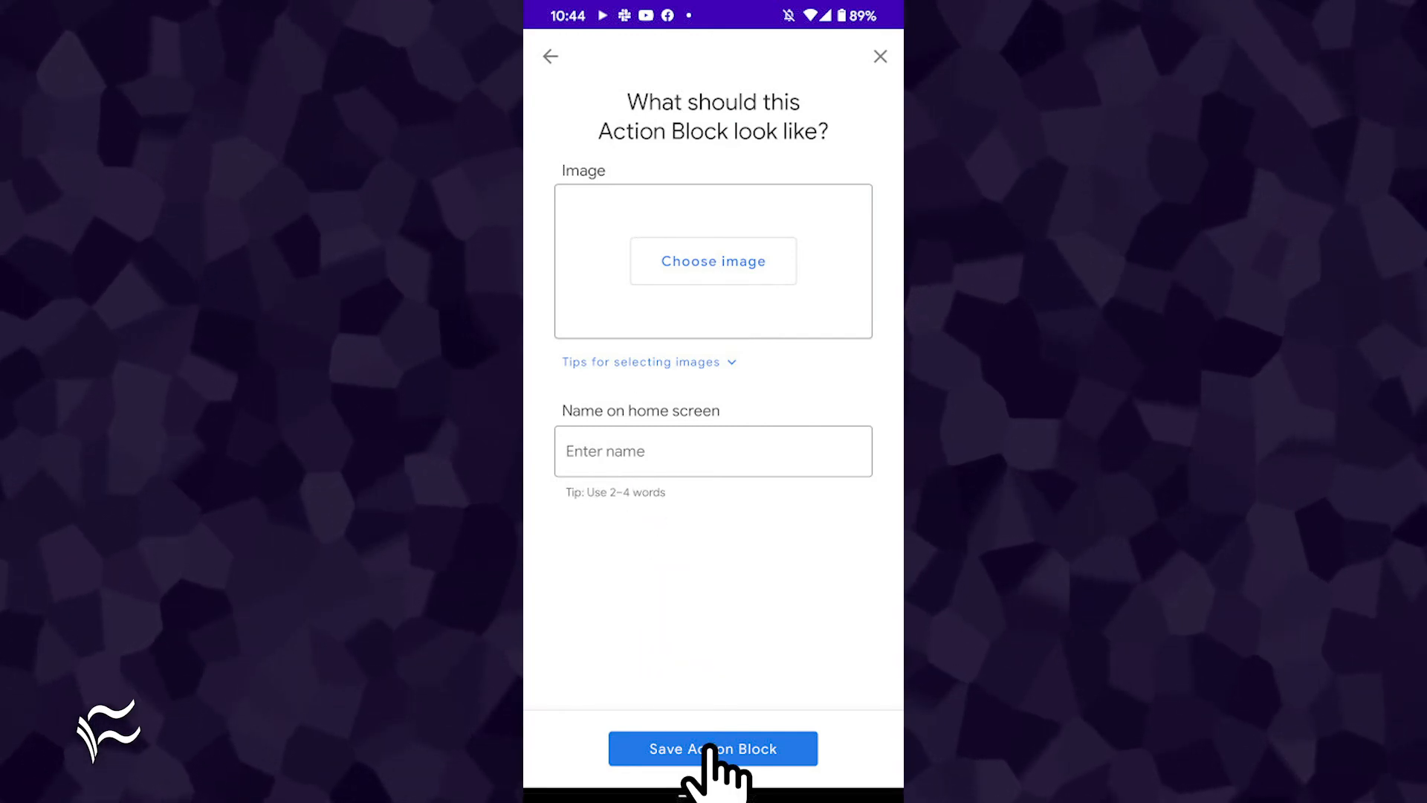
# Save the lightbulb "tech news" block and add it to the home screen automatically
pyautogui.click(713, 748)
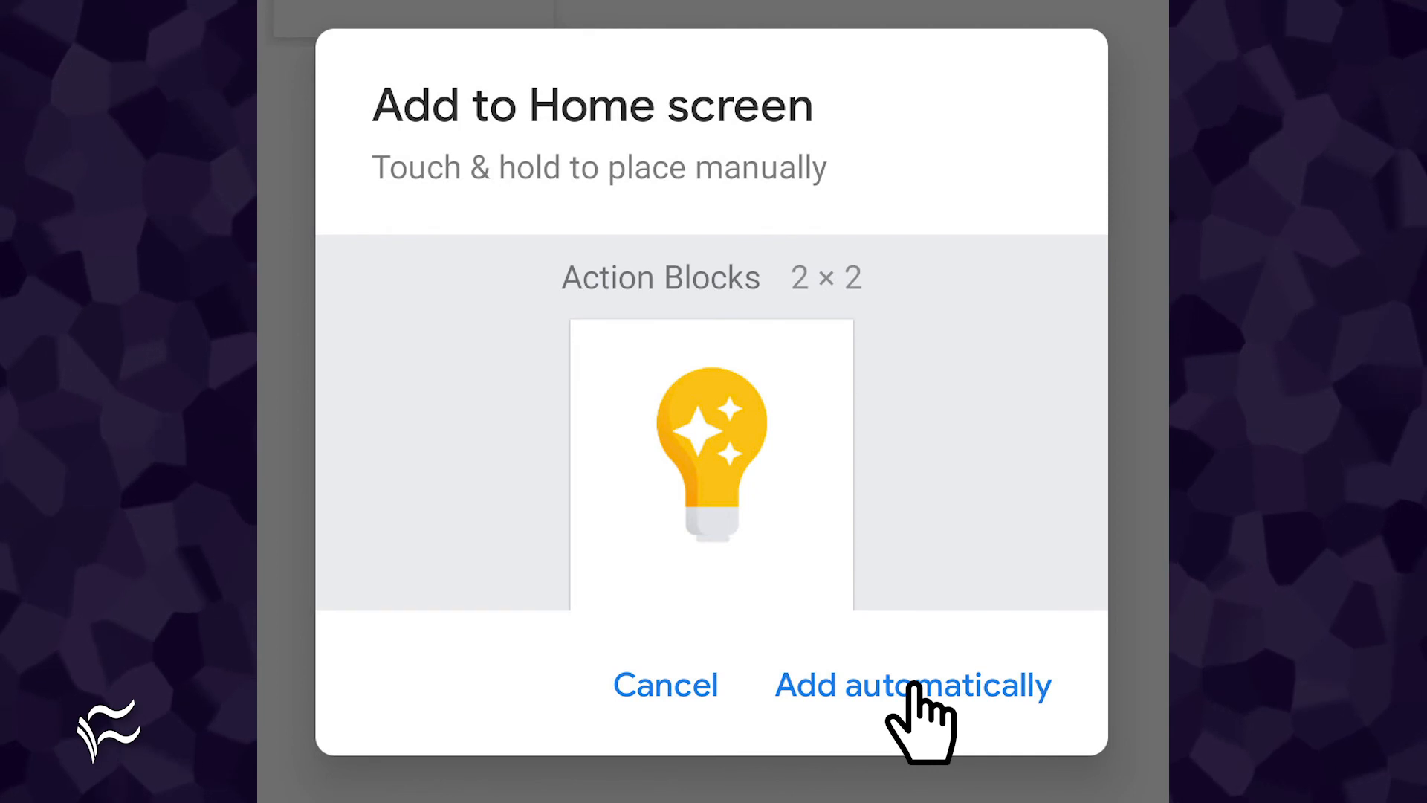
pyautogui.click(911, 684)
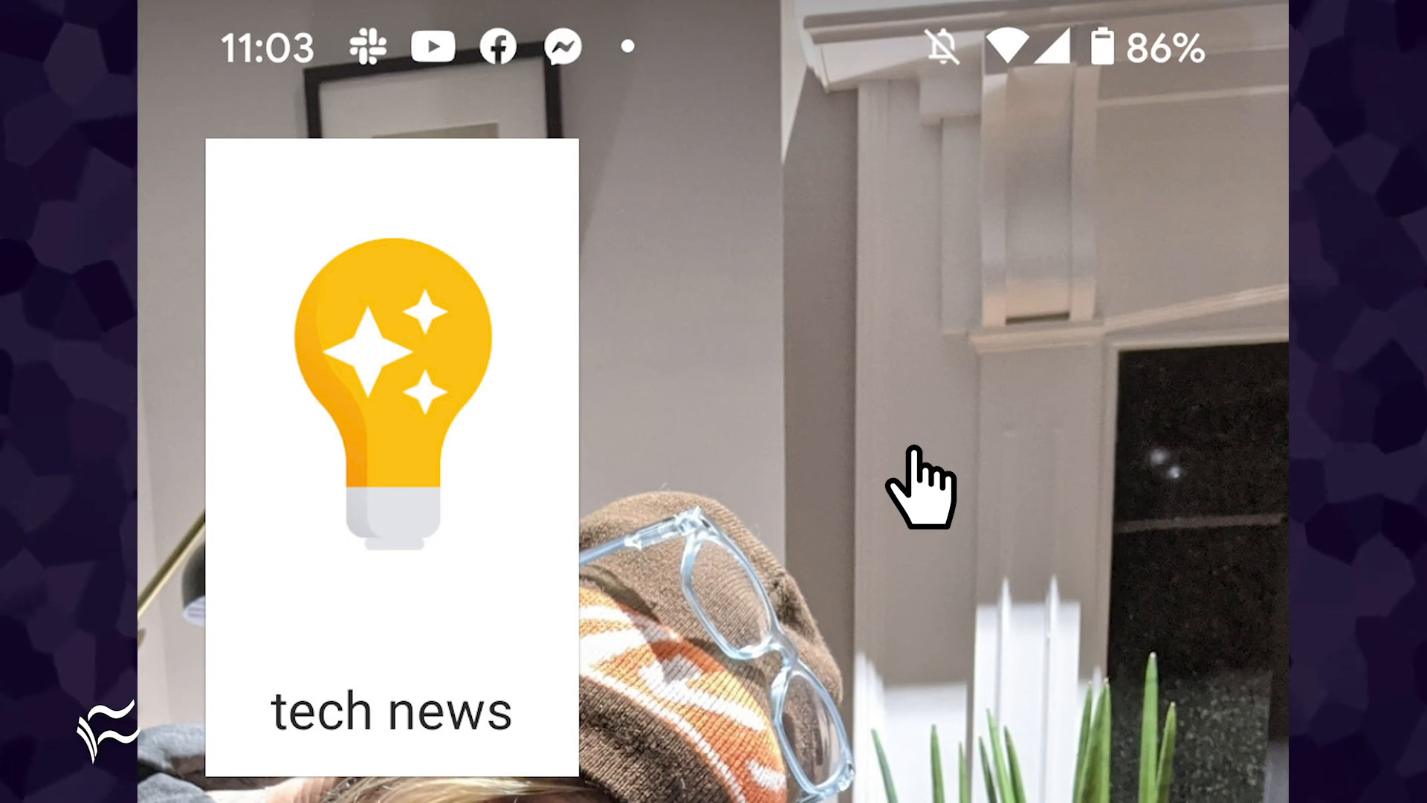
pyautogui.moveTo(400, 491)
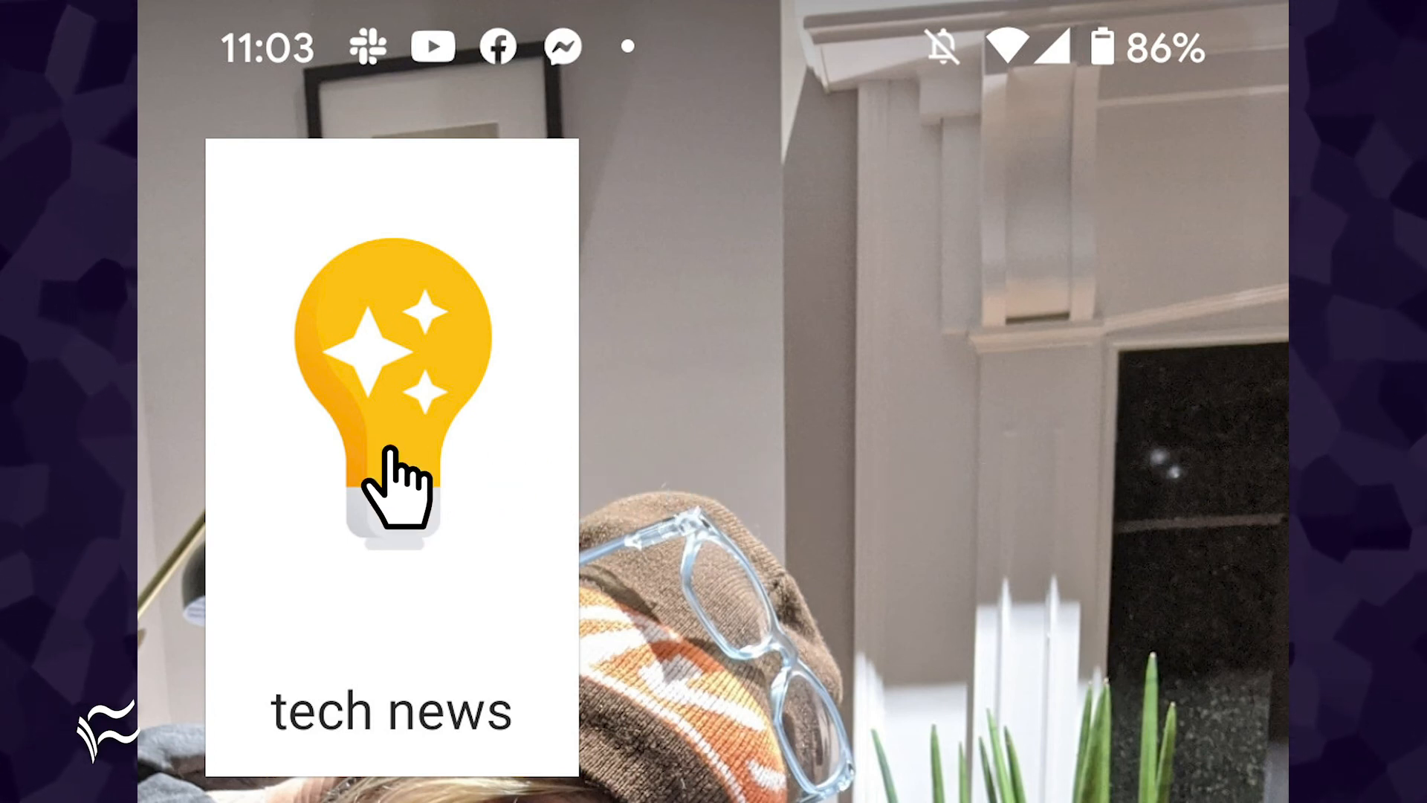